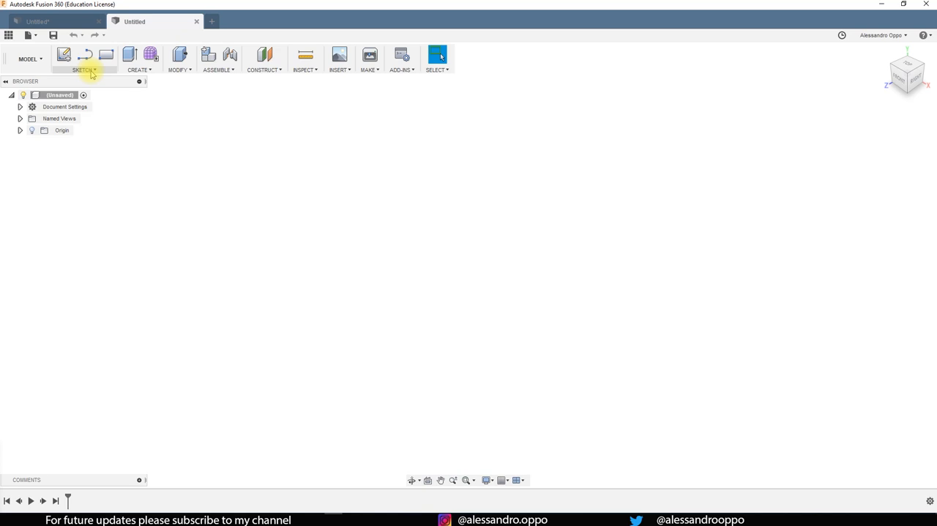
{"action": "mouse_move", "coordinate": [63, 54]}
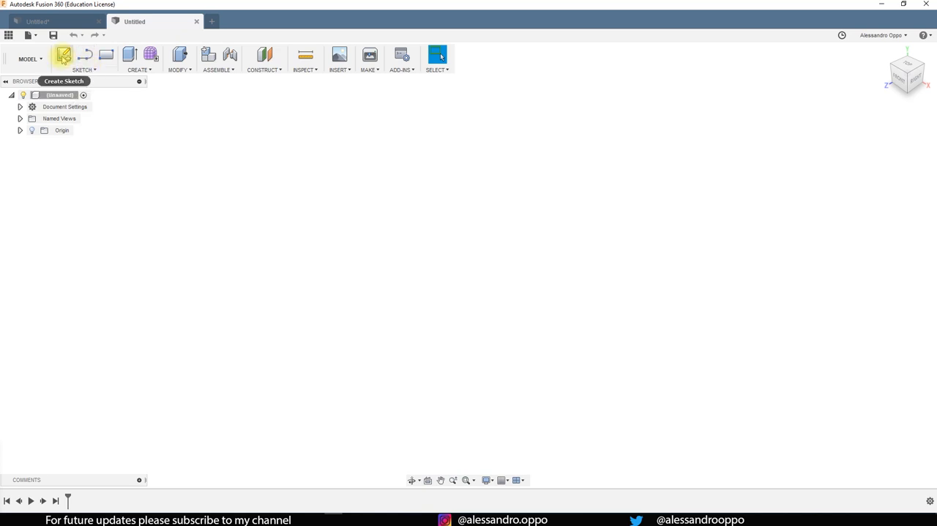
{"action": "mouse_move", "coordinate": [63, 58]}
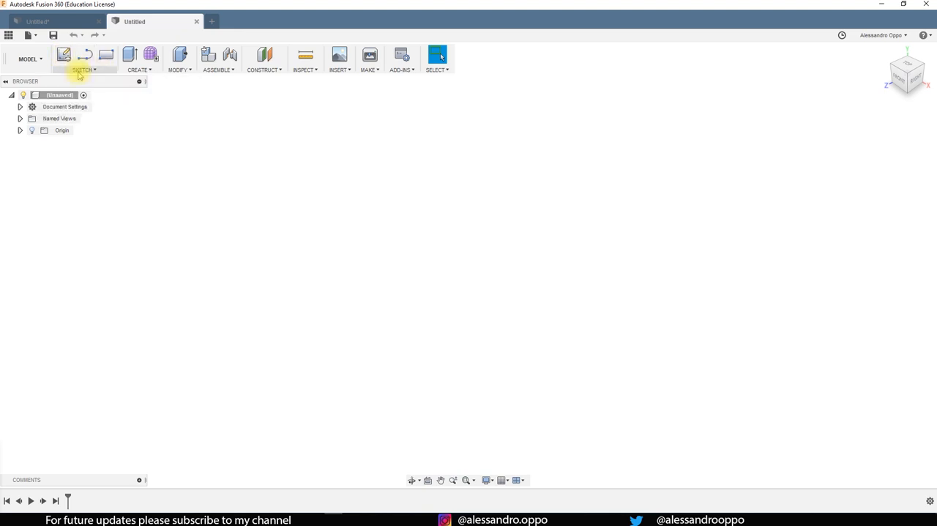
{"action": "mouse_move", "coordinate": [79, 74]}
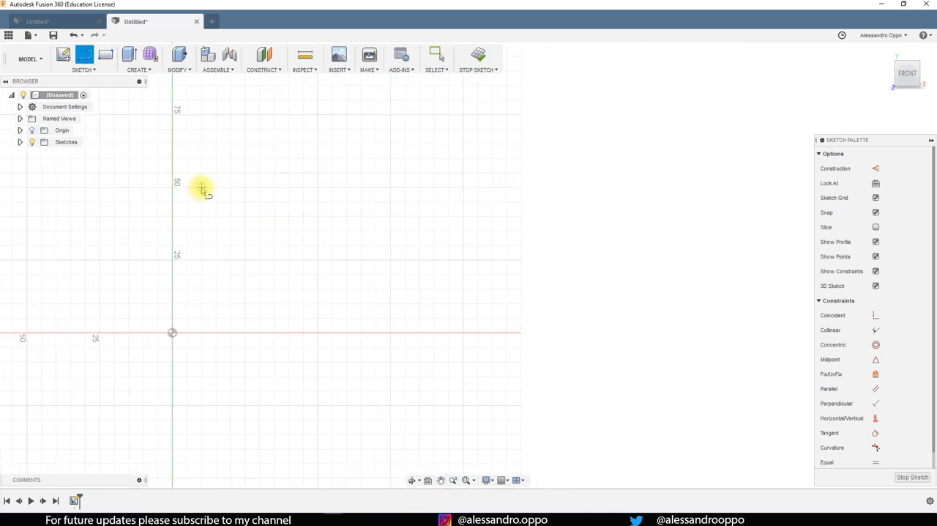
- Draw a 50 mm wide rectangle and a smaller 5 mm tall rectangle in the sketch
{"action": "left_click_drag", "start_coordinate": [202, 189], "coordinate": [378, 181]}
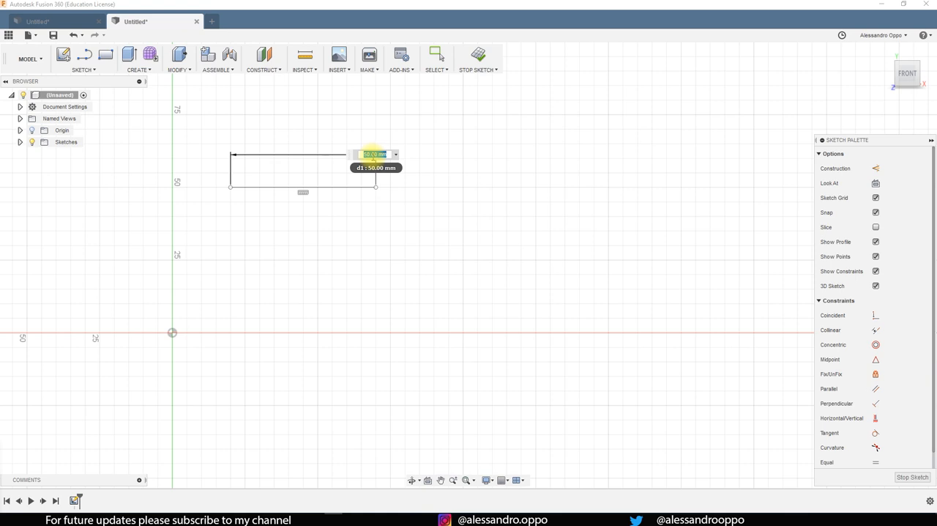
{"action": "left_click", "coordinate": [375, 154]}
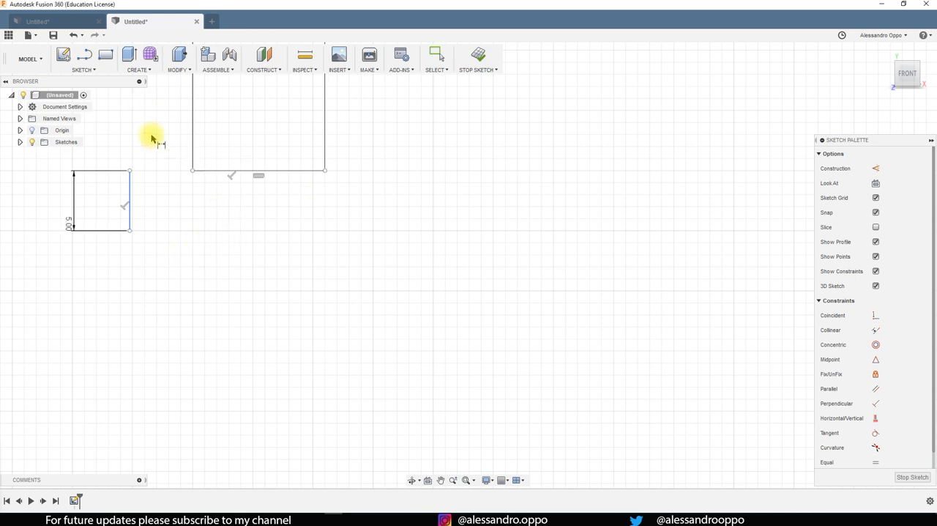
{"action": "left_click", "coordinate": [83, 59]}
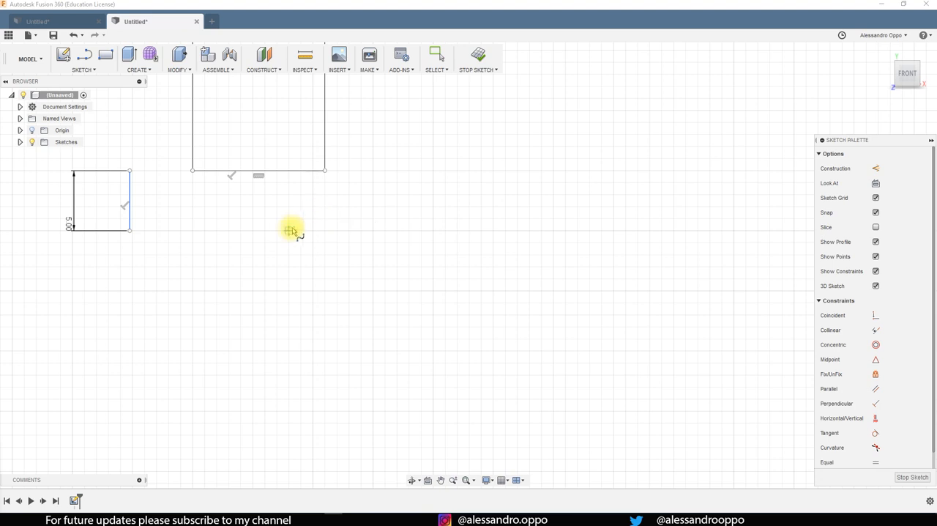
{"action": "mouse_move", "coordinate": [295, 233]}
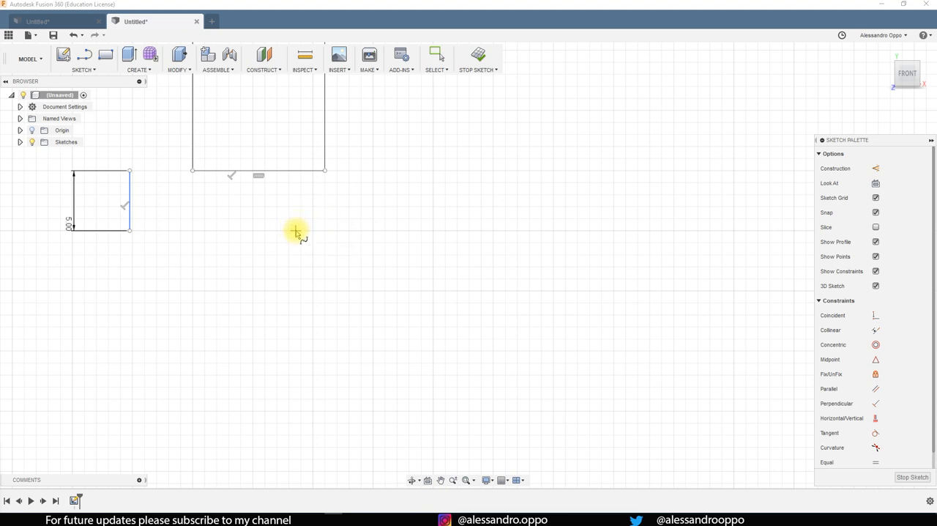
{"action": "mouse_move", "coordinate": [290, 231]}
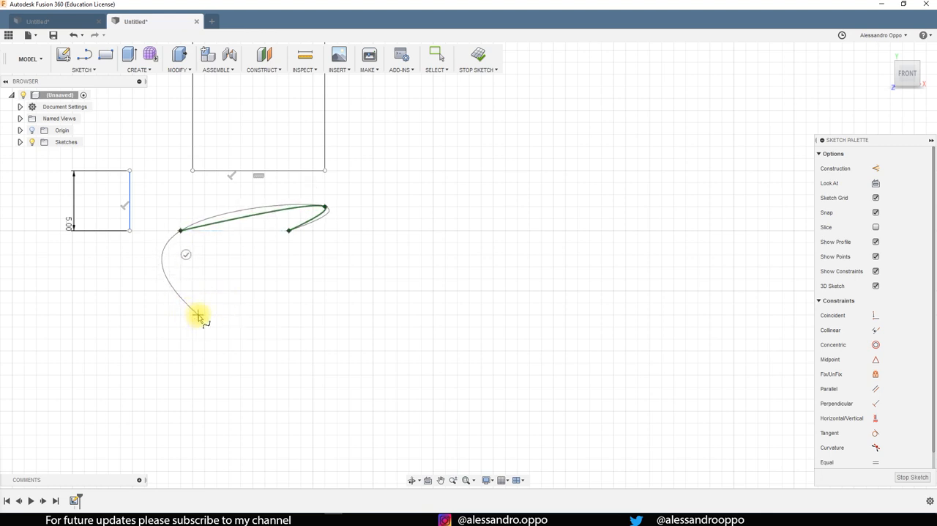
- Sketch a C-shaped spline below the rectangles, shaping its upper end and lower-left bend
{"action": "left_click_drag", "start_coordinate": [198, 316], "coordinate": [326, 304]}
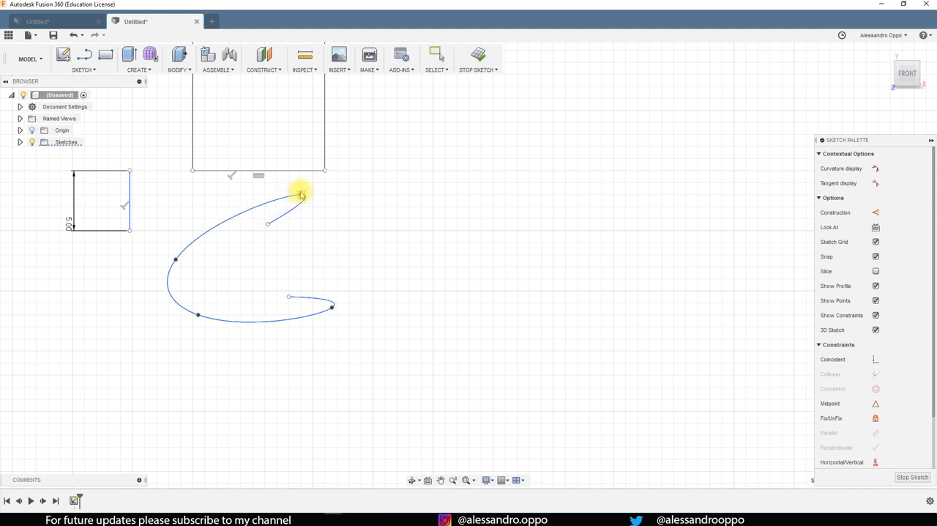
{"action": "left_click_drag", "start_coordinate": [300, 195], "coordinate": [254, 233]}
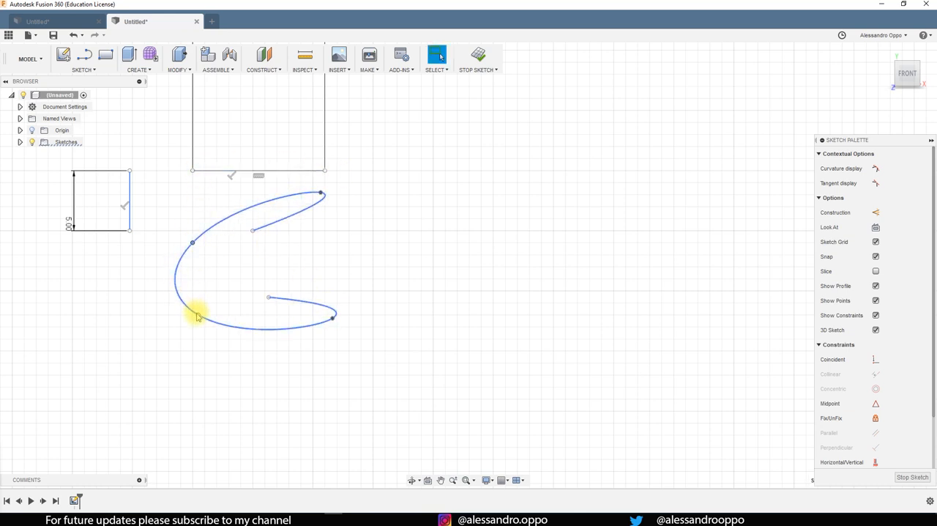
{"action": "left_click_drag", "start_coordinate": [196, 316], "coordinate": [333, 316]}
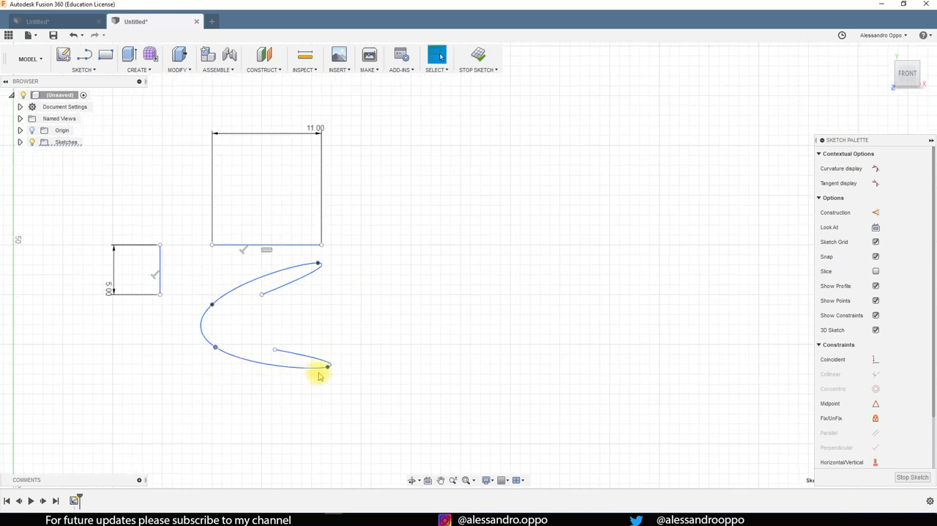
- Drag the spline's lower tip and left-side points into a rounder, symmetric C
{"action": "left_click_drag", "start_coordinate": [328, 366], "coordinate": [321, 362]}
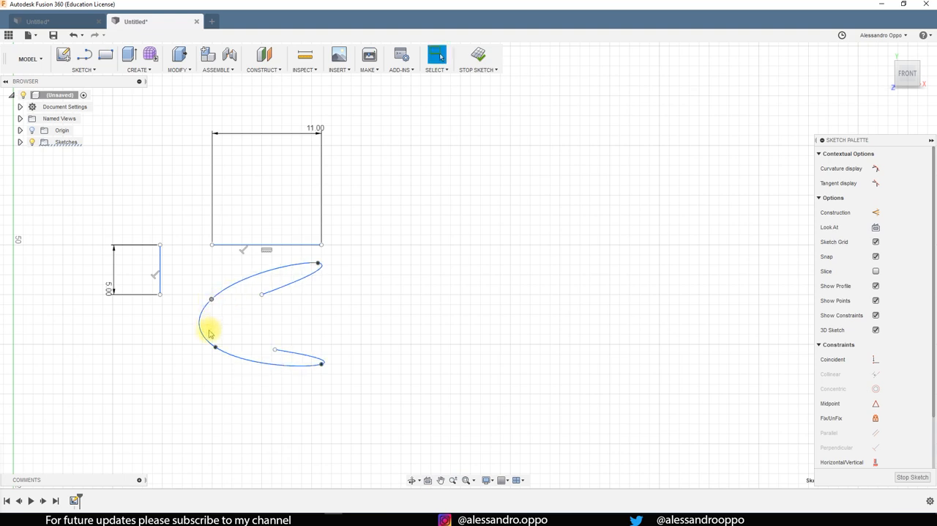
{"action": "left_click_drag", "start_coordinate": [212, 348], "coordinate": [323, 364]}
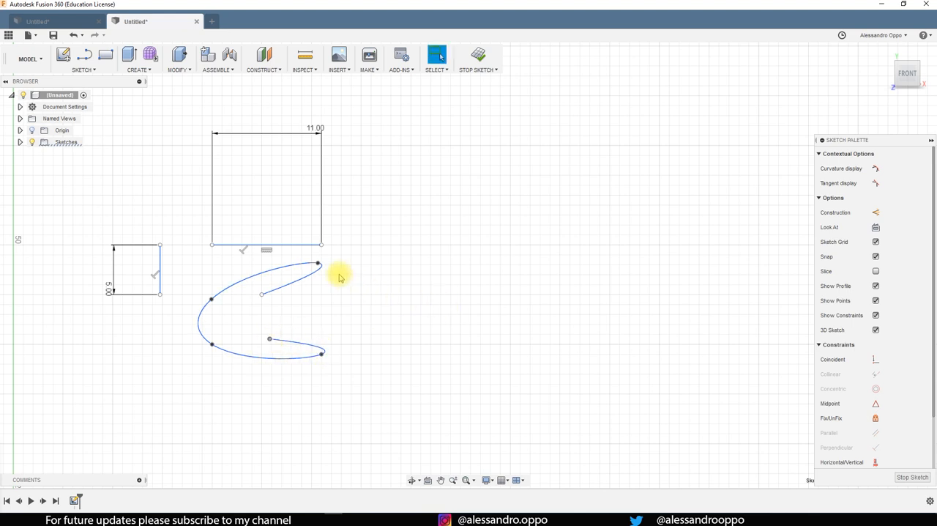
{"action": "mouse_move", "coordinate": [384, 274]}
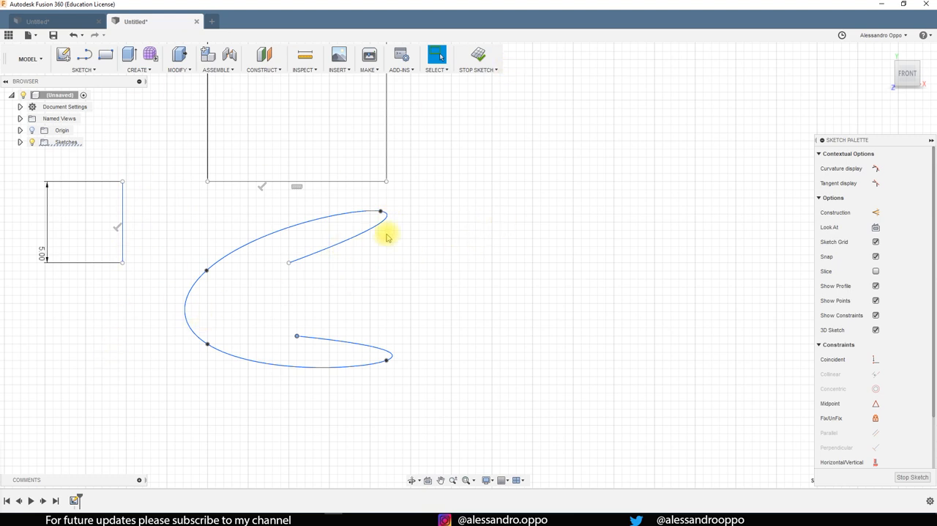
{"action": "mouse_move", "coordinate": [460, 203]}
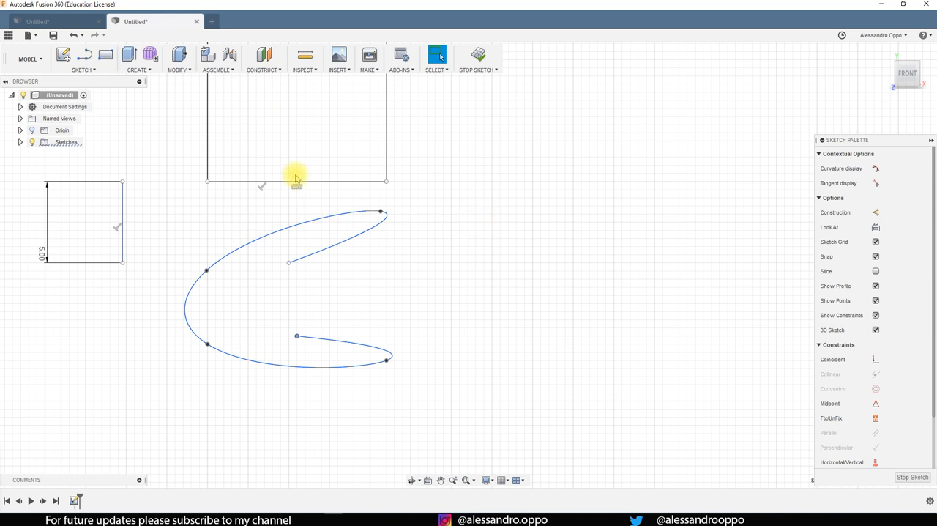
{"action": "mouse_move", "coordinate": [285, 171]}
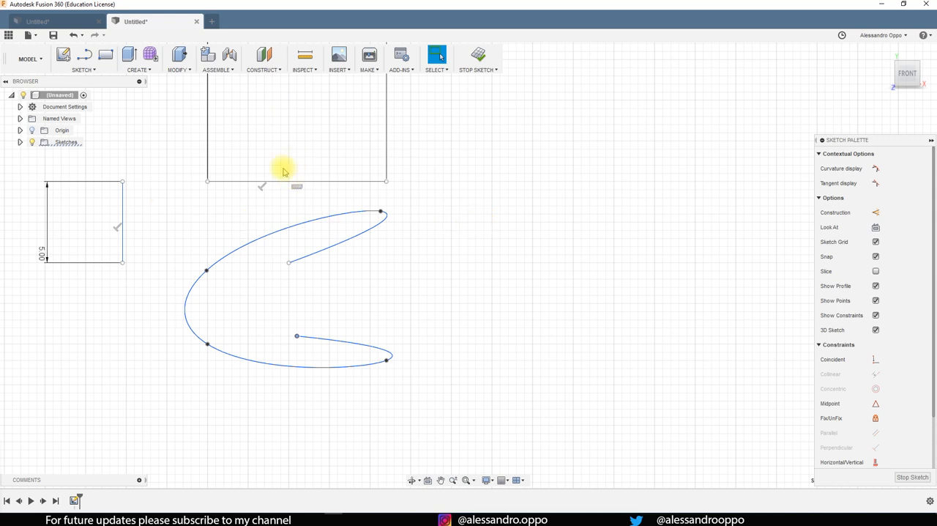
{"action": "mouse_move", "coordinate": [399, 276]}
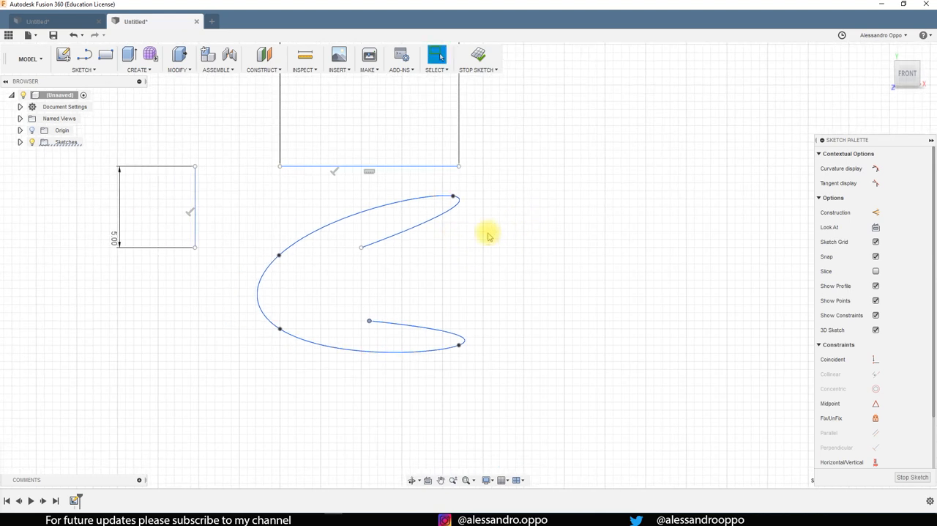
{"action": "mouse_move", "coordinate": [570, 226]}
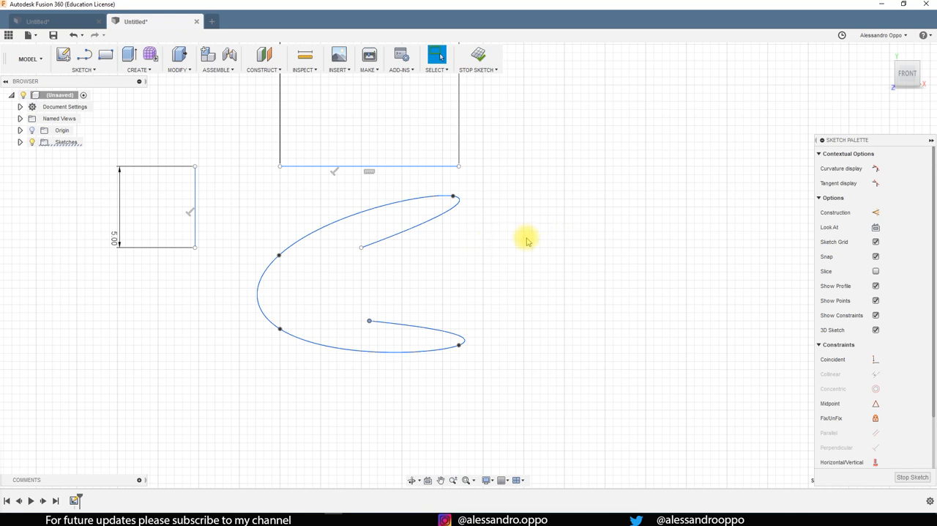
{"action": "mouse_move", "coordinate": [474, 255]}
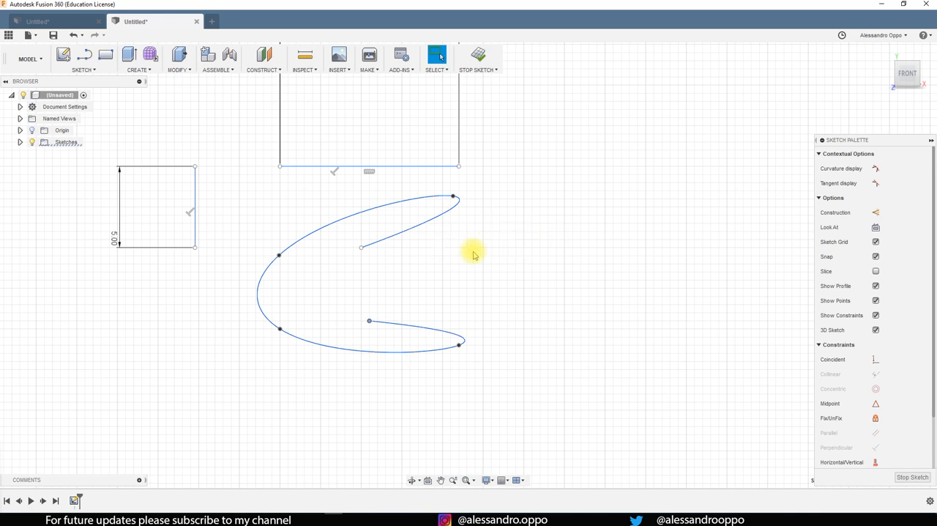
{"action": "mouse_move", "coordinate": [372, 227]}
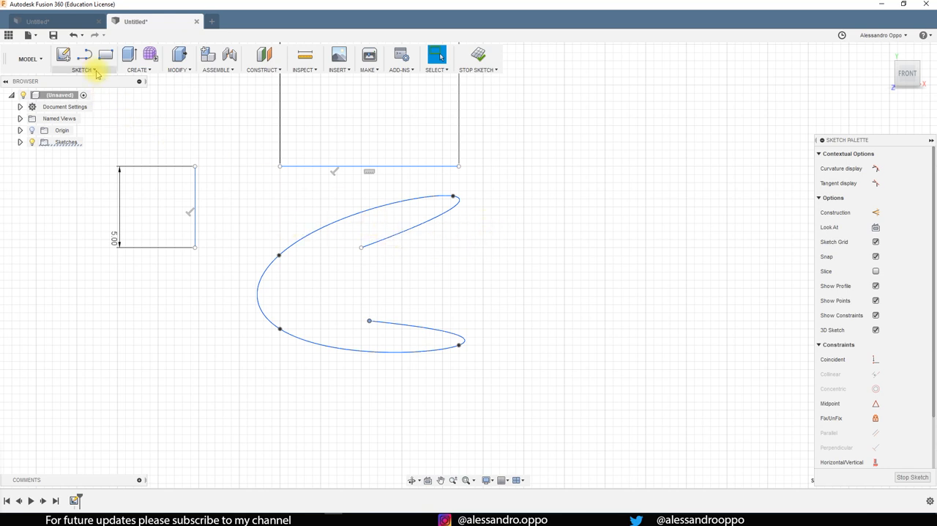
- Start a 1 mm Offset of the C-shaped spline
{"action": "left_click", "coordinate": [82, 60]}
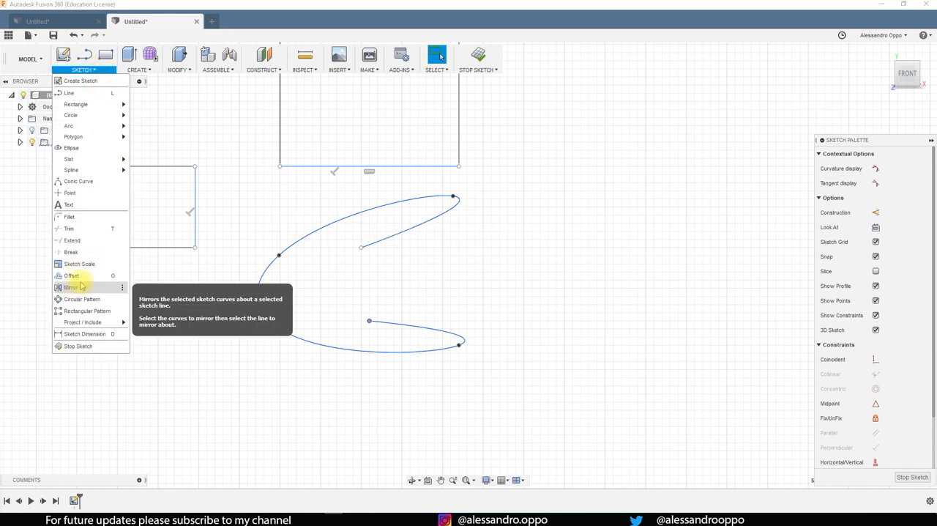
{"action": "left_click", "coordinate": [71, 275]}
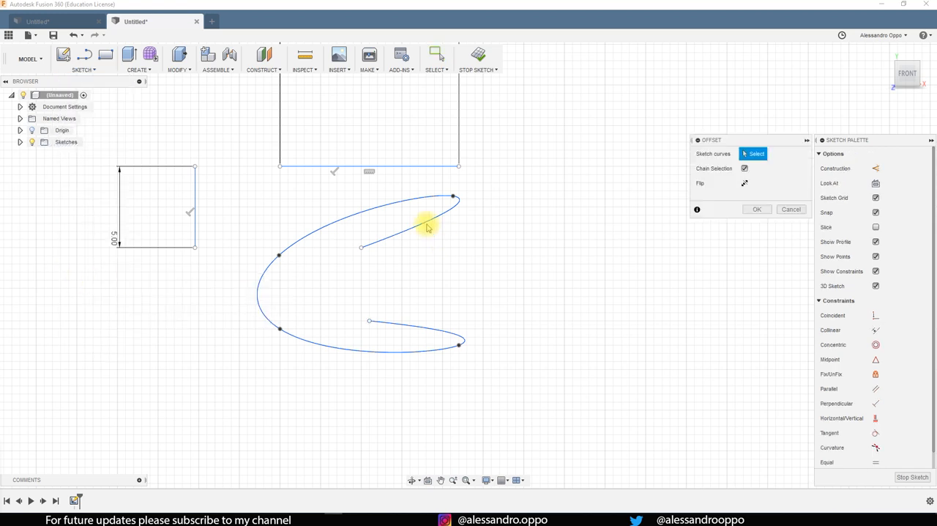
{"action": "left_click", "coordinate": [428, 223]}
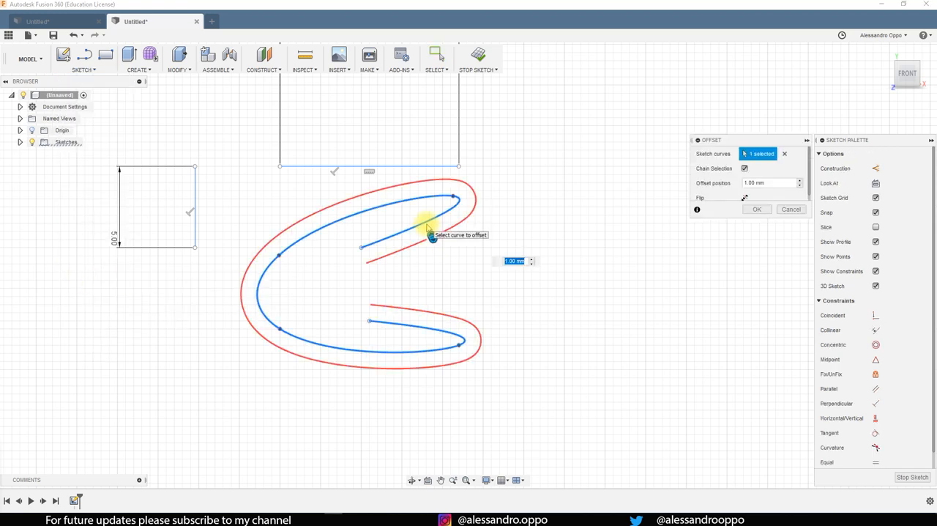
{"action": "mouse_move", "coordinate": [370, 247]}
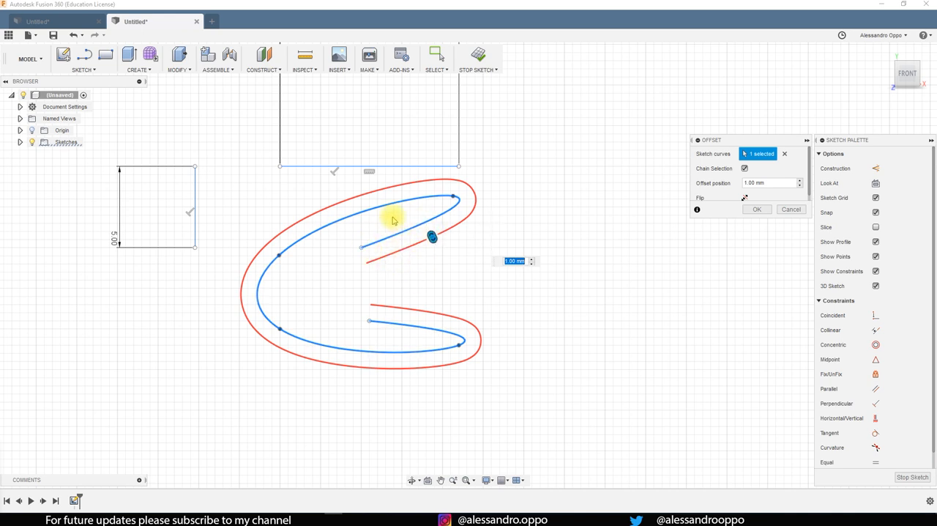
{"action": "mouse_move", "coordinate": [390, 287]}
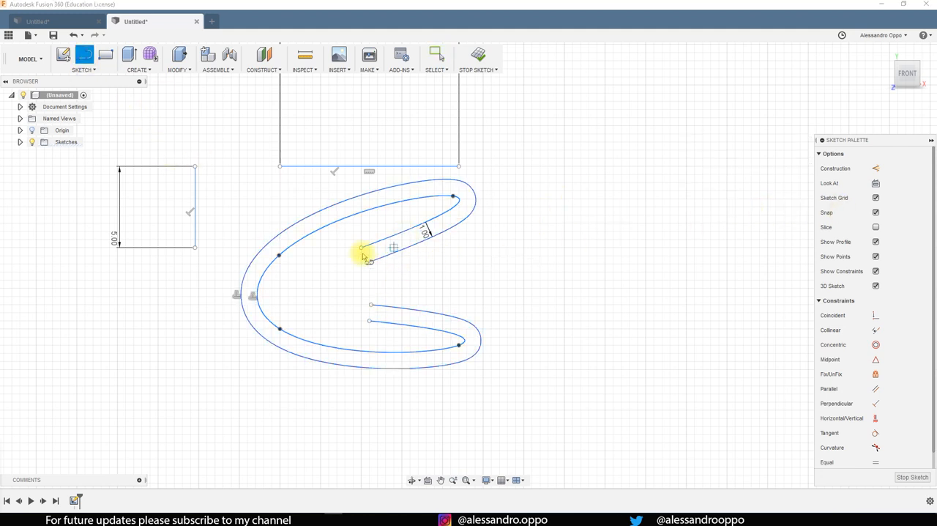
- Close the upper end between the C curve and its offset with a line
{"action": "left_click_drag", "start_coordinate": [364, 256], "coordinate": [370, 306]}
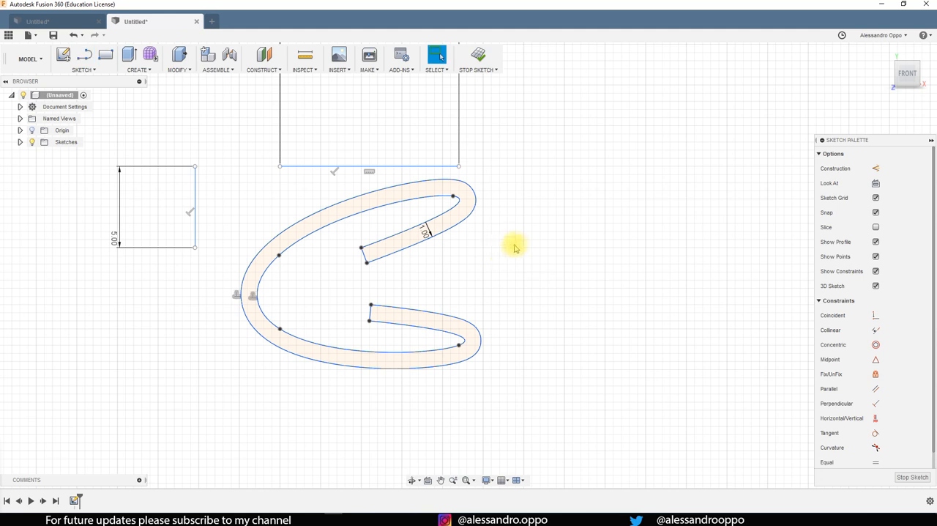
{"action": "mouse_move", "coordinate": [523, 265]}
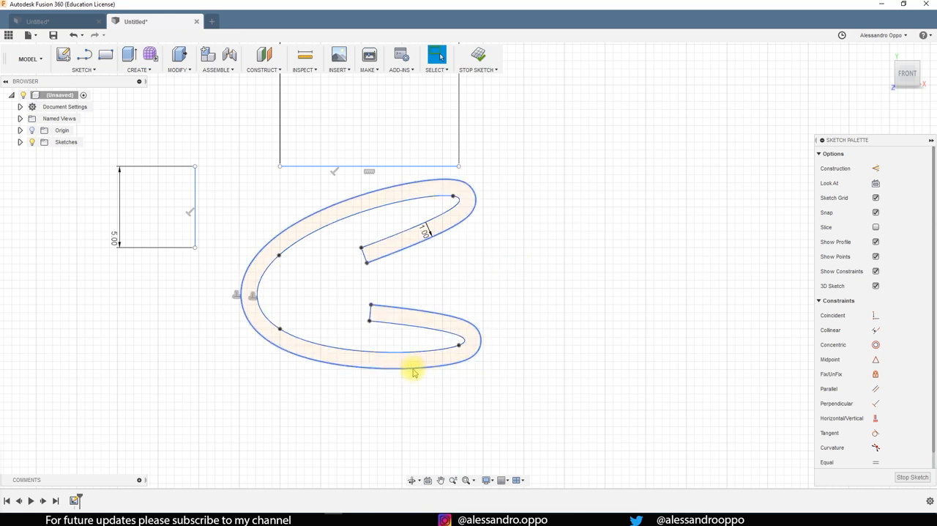
{"action": "mouse_move", "coordinate": [377, 378]}
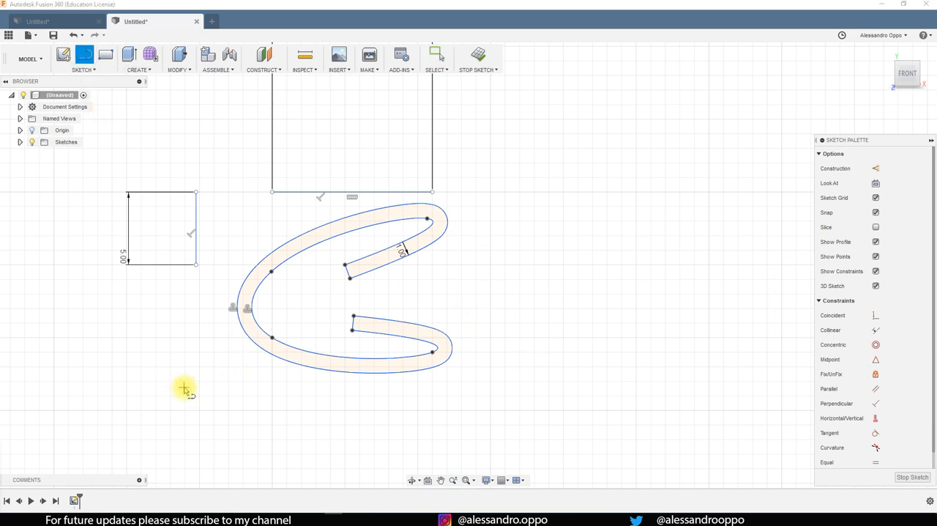
{"action": "mouse_move", "coordinate": [229, 367]}
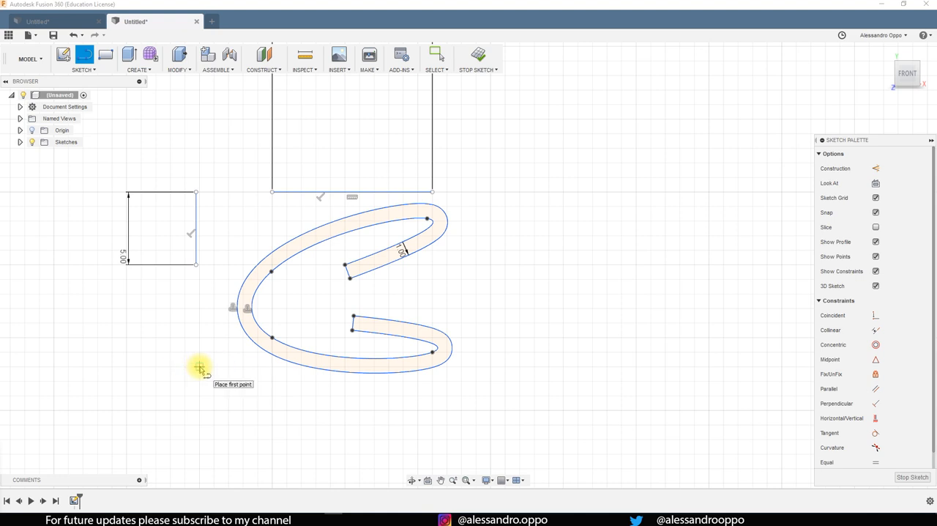
{"action": "mouse_move", "coordinate": [201, 375]}
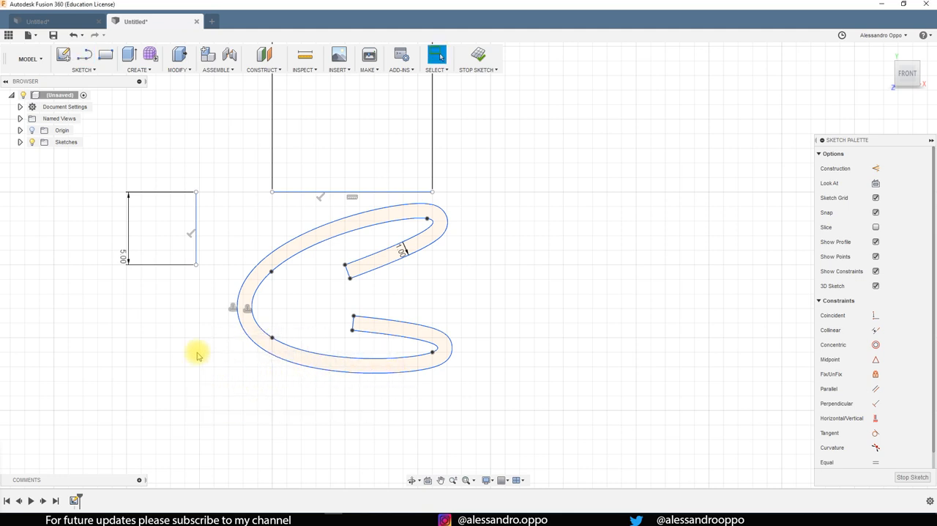
- Draw a thin 1 mm base strip beneath the bottom arm of the C
{"action": "left_click", "coordinate": [84, 54]}
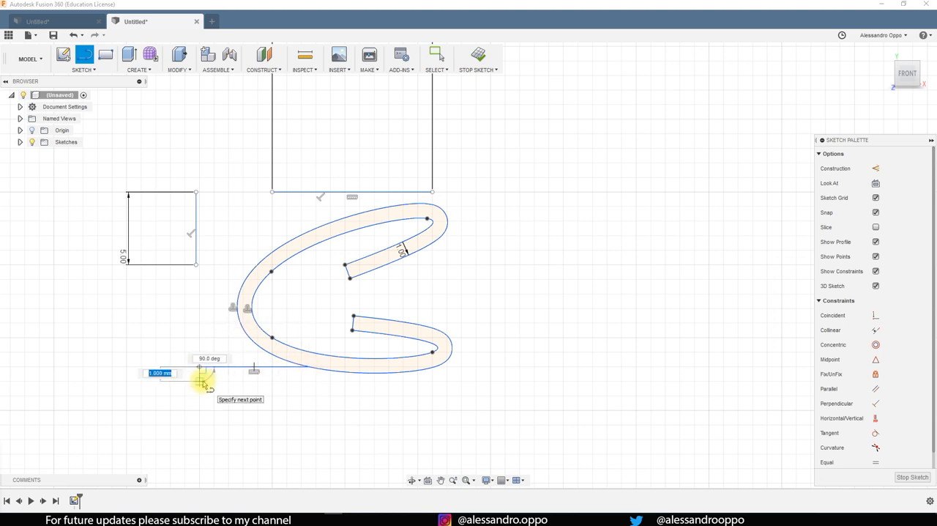
{"action": "left_click", "coordinate": [449, 381]}
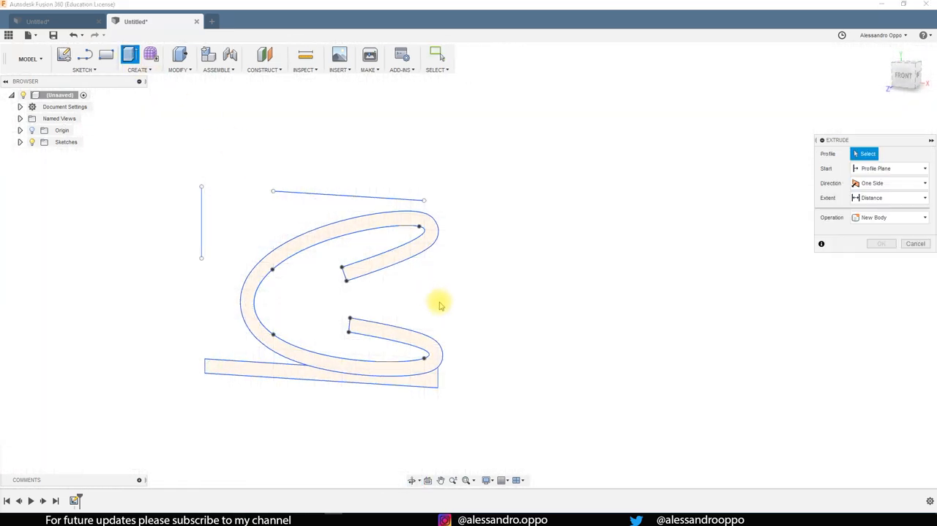
- Extrude the C profile and base strip together 20 mm into a solid stand
{"action": "left_click_drag", "start_coordinate": [440, 304], "coordinate": [388, 341]}
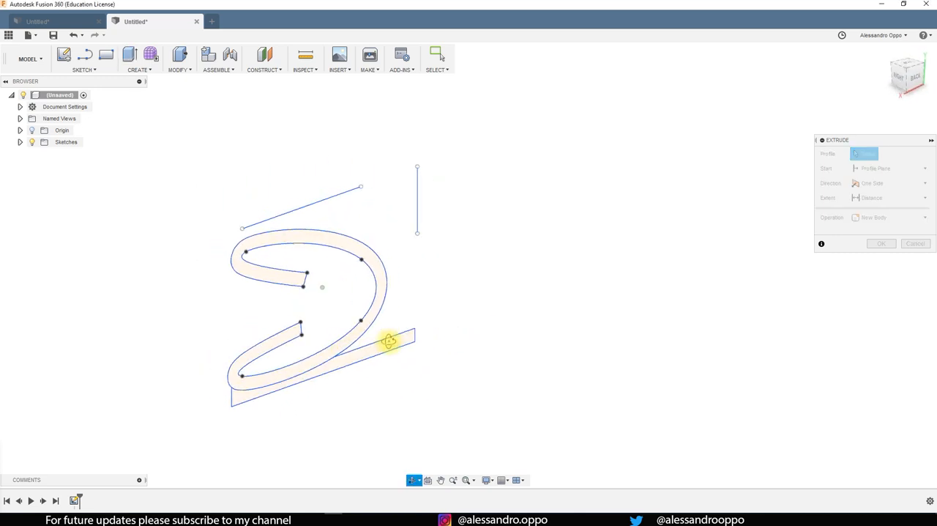
{"action": "left_click", "coordinate": [351, 345]}
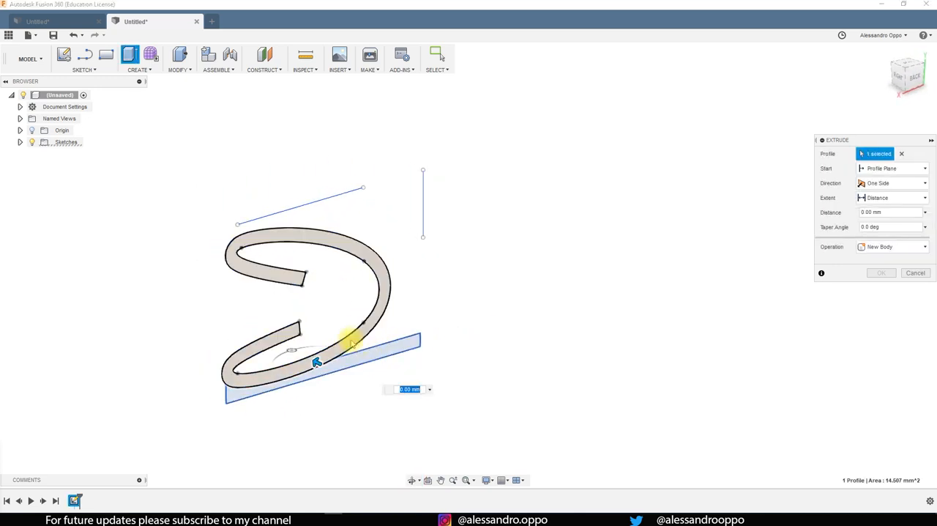
{"action": "left_click", "coordinate": [294, 283]}
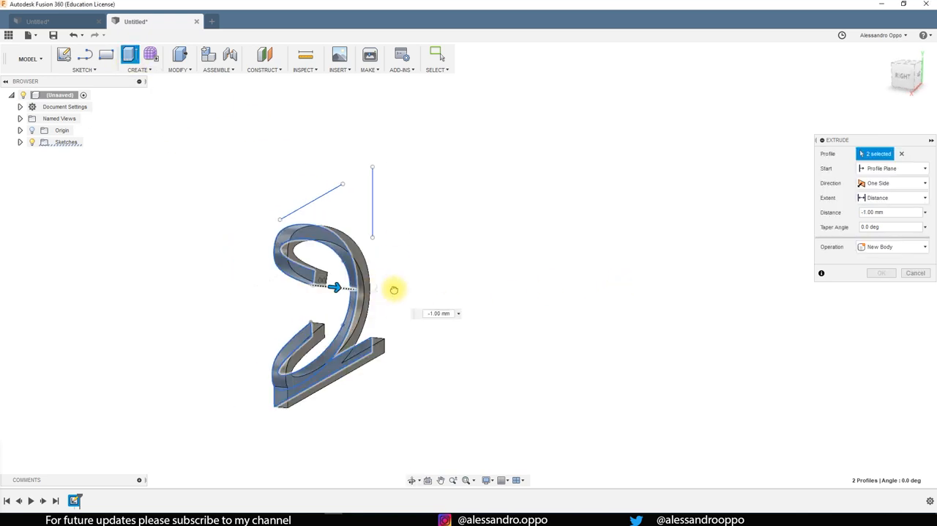
{"action": "left_click_drag", "start_coordinate": [336, 288], "coordinate": [509, 303]}
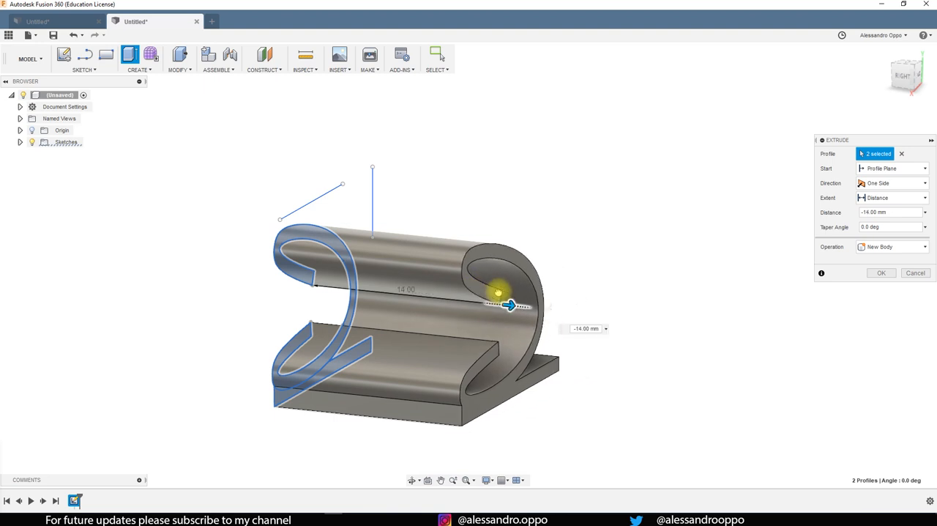
{"action": "left_click_drag", "start_coordinate": [509, 305], "coordinate": [579, 313]}
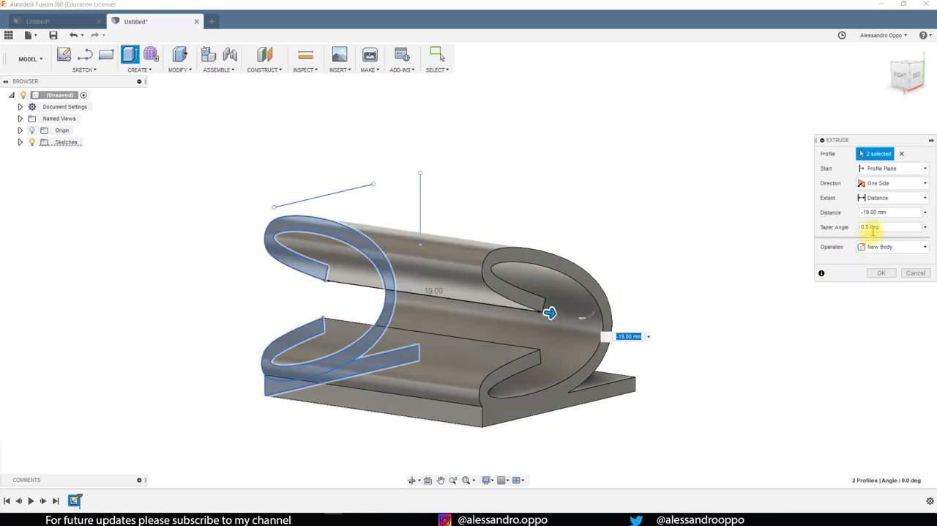
{"action": "left_click_drag", "start_coordinate": [549, 314], "coordinate": [562, 315]}
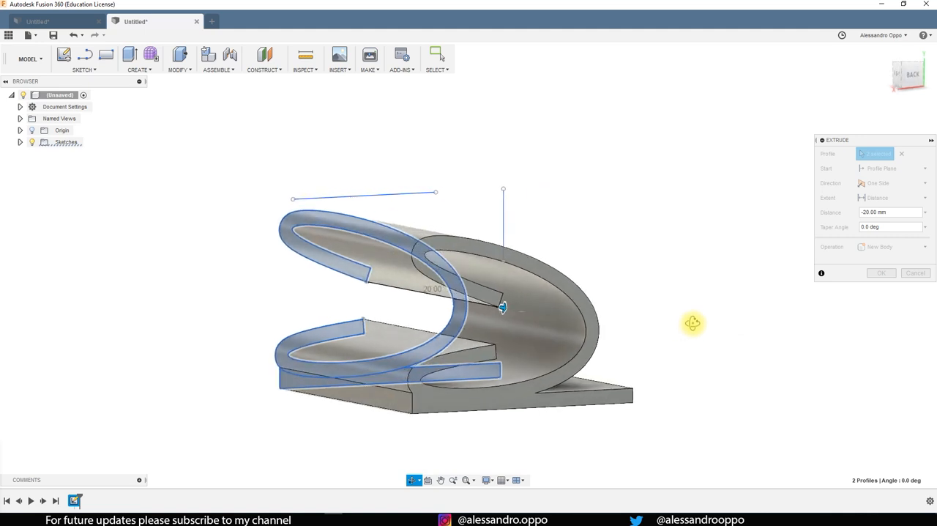
{"action": "left_click_drag", "start_coordinate": [503, 307], "coordinate": [529, 303]}
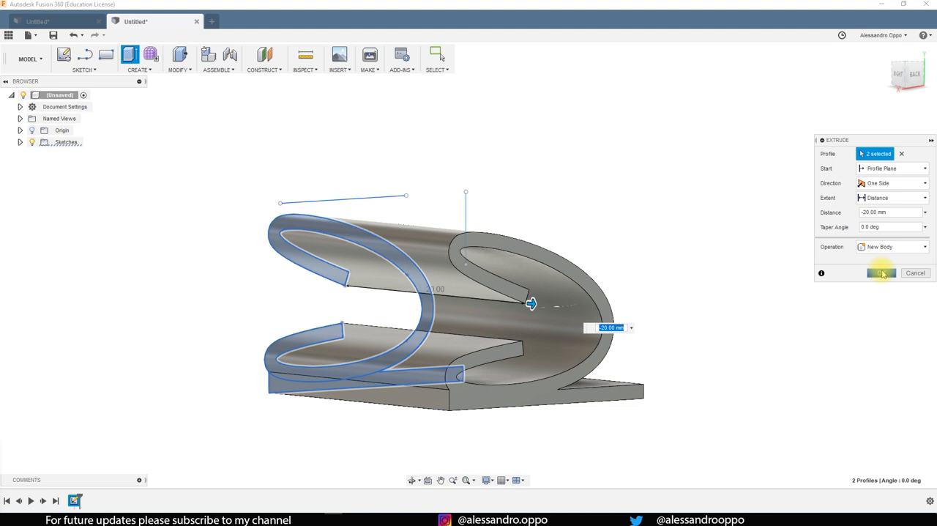
{"action": "left_click", "coordinate": [882, 272]}
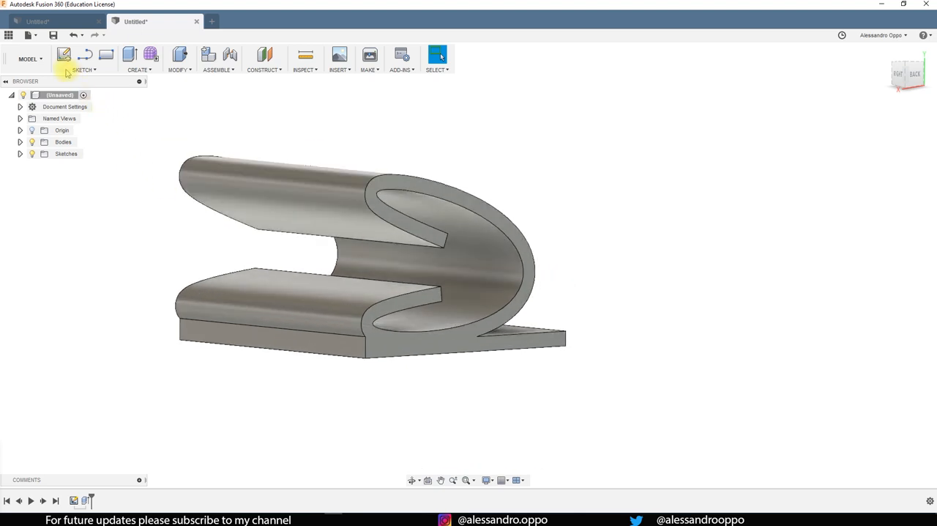
- Export the body via 3D Print as bindingAttachment5.stl to the Desktop, then minimize Fusion 360
{"action": "left_click", "coordinate": [29, 35]}
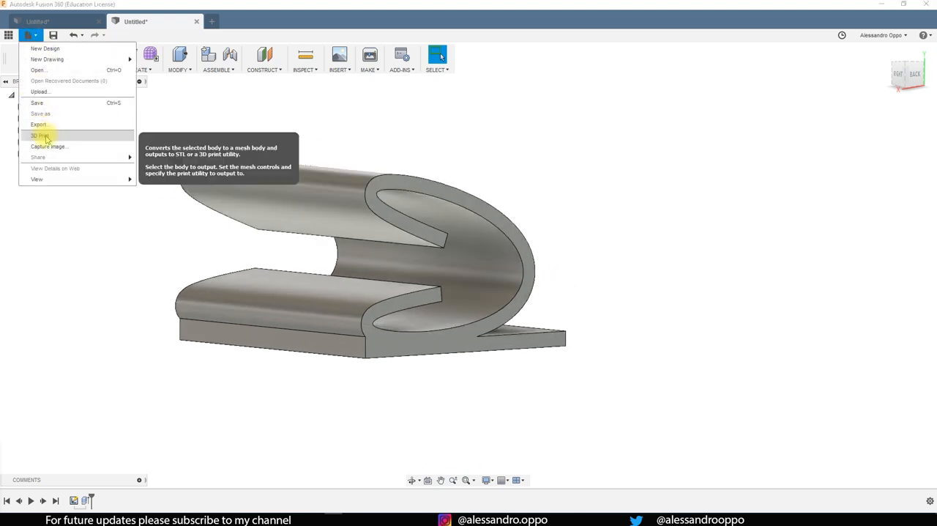
{"action": "left_click", "coordinate": [41, 136]}
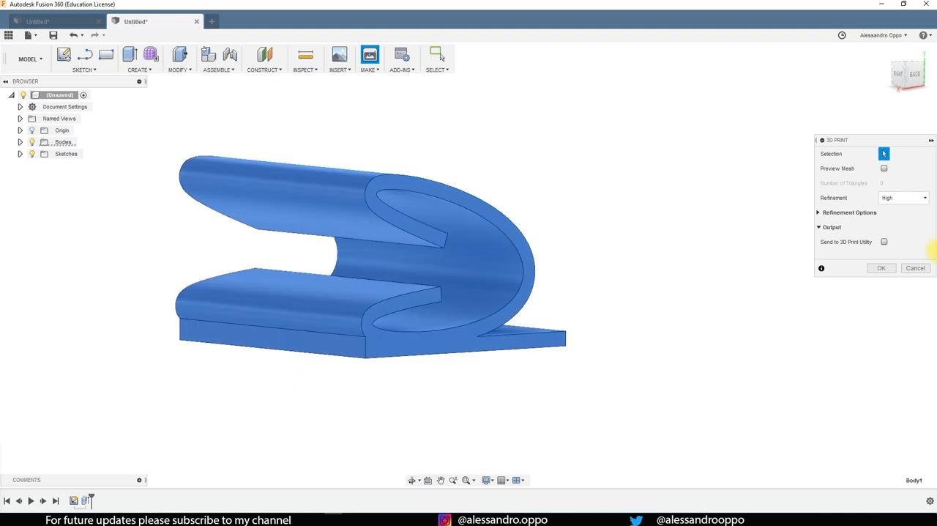
{"action": "mouse_move", "coordinate": [881, 268]}
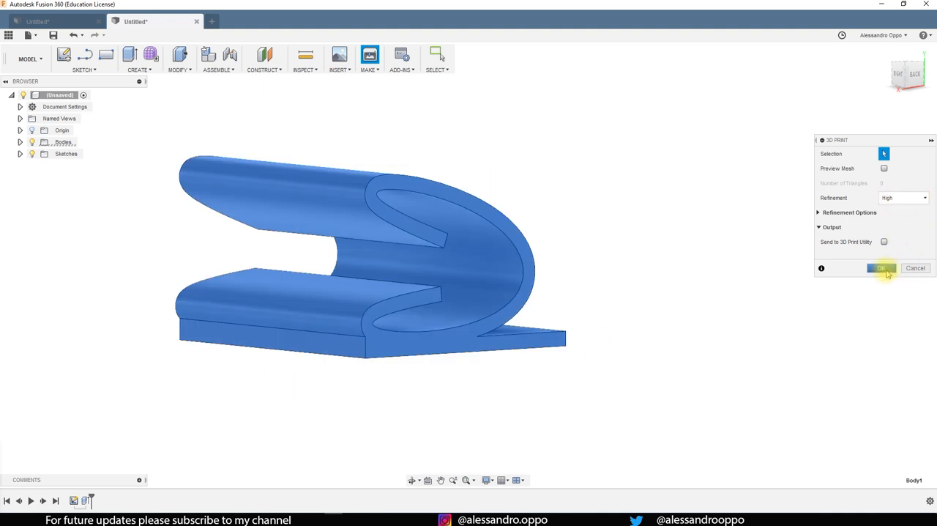
{"action": "left_click", "coordinate": [881, 268]}
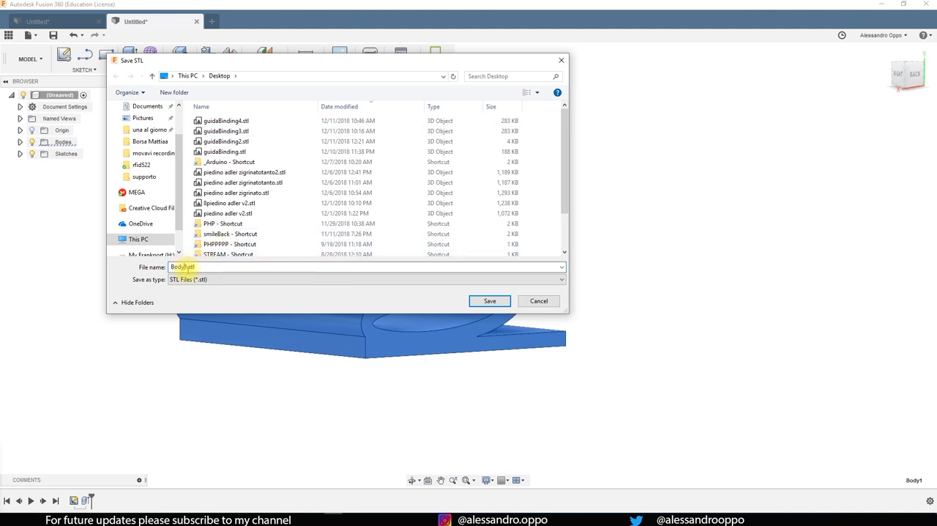
{"action": "type", "text": "bin.stl"}
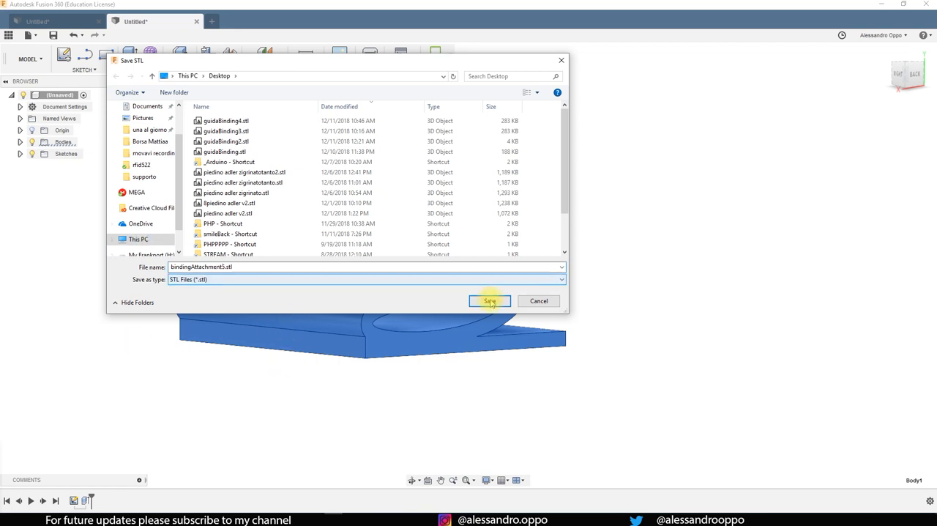
{"action": "left_click", "coordinate": [489, 301]}
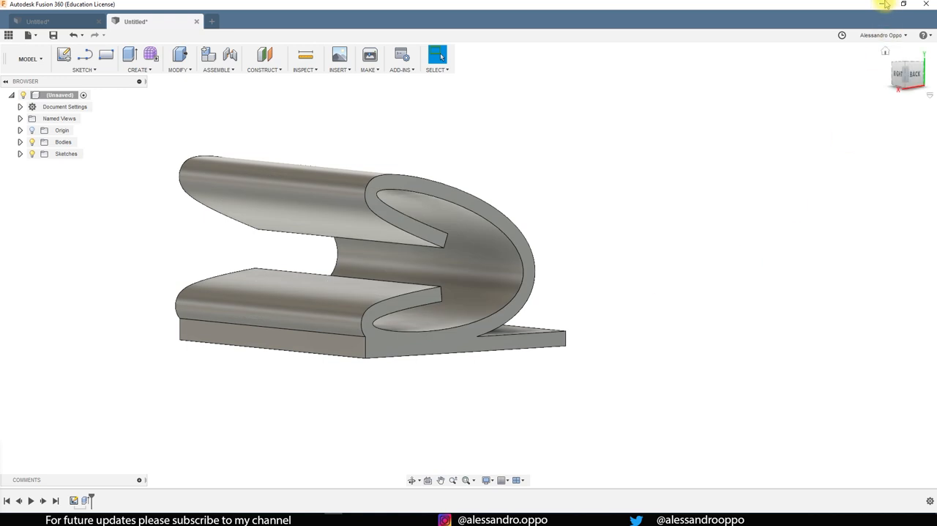
{"action": "mouse_move", "coordinate": [886, 5]}
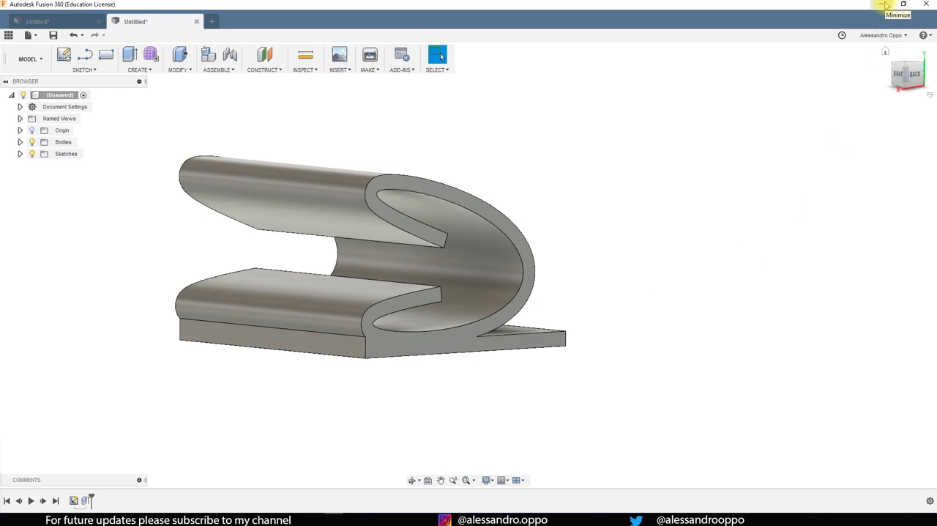
{"action": "left_click", "coordinate": [884, 6]}
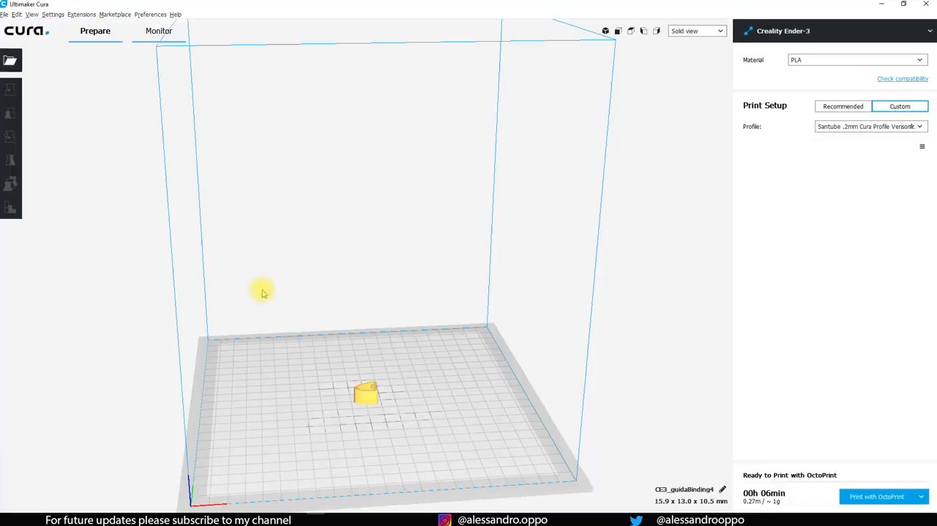
- Load bindingAttachment5 in Cura, slice it, and send the job to OctoPrint
{"action": "left_click", "coordinate": [900, 106]}
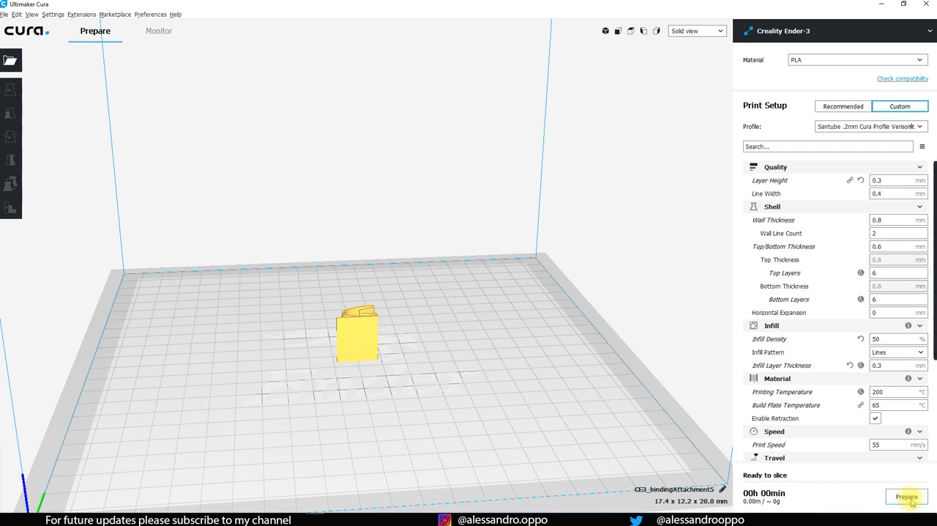
{"action": "mouse_move", "coordinate": [906, 498]}
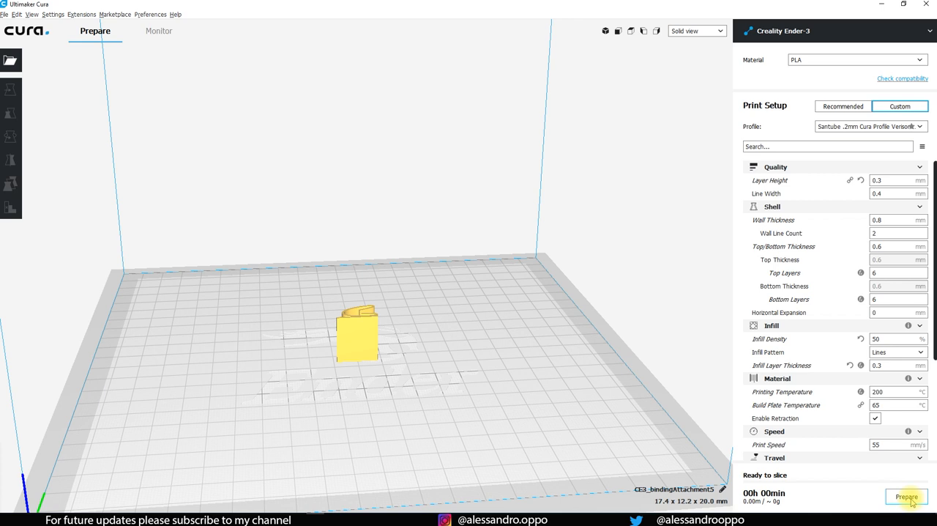
{"action": "left_click", "coordinate": [906, 497]}
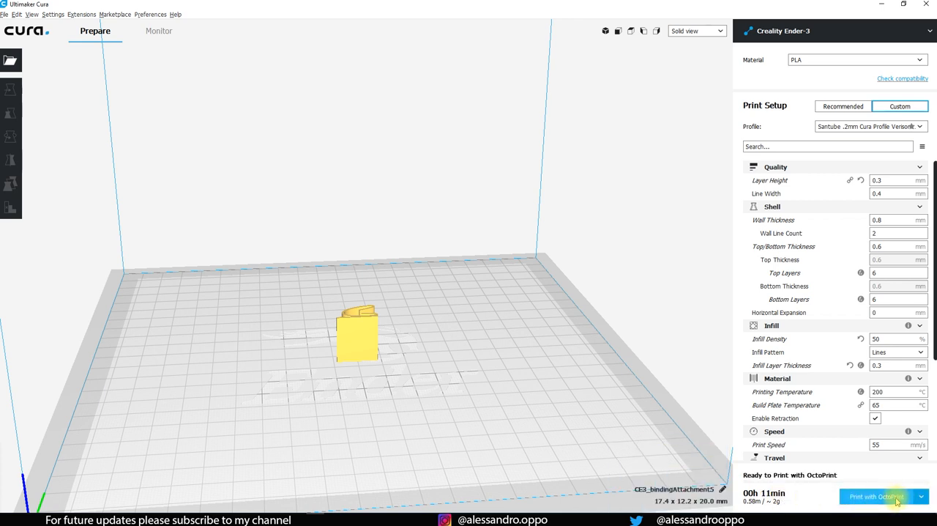
{"action": "left_click", "coordinate": [876, 496]}
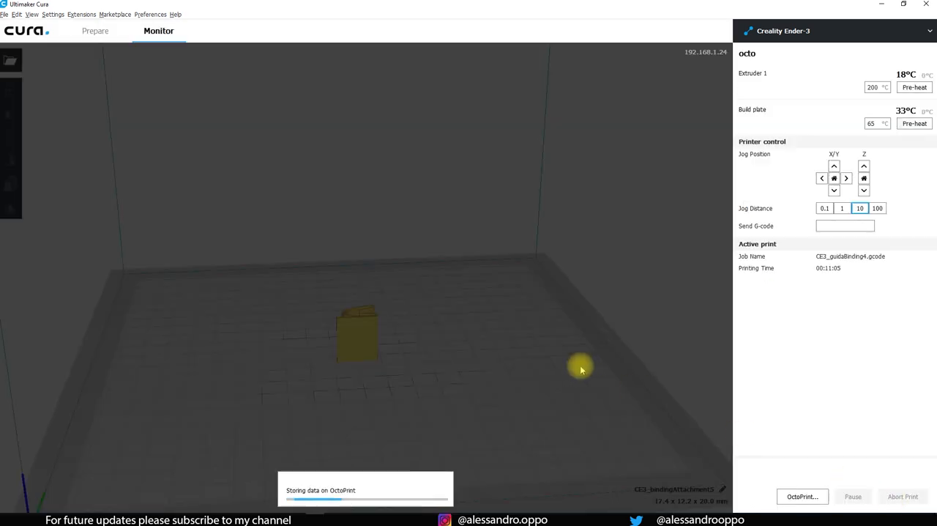